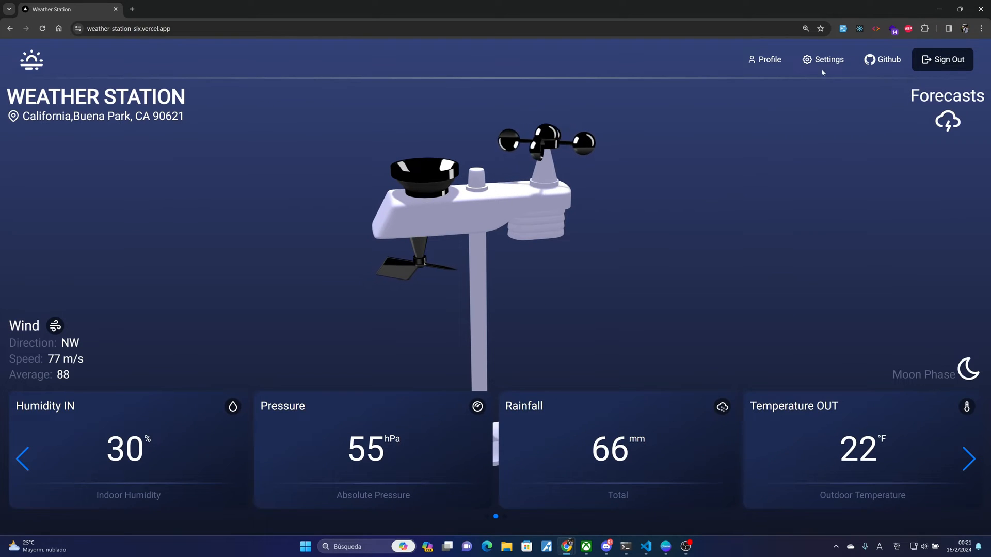
View the signed-in account's profile details and dismiss them.
{"action": "left_click", "coordinate": [822, 59]}
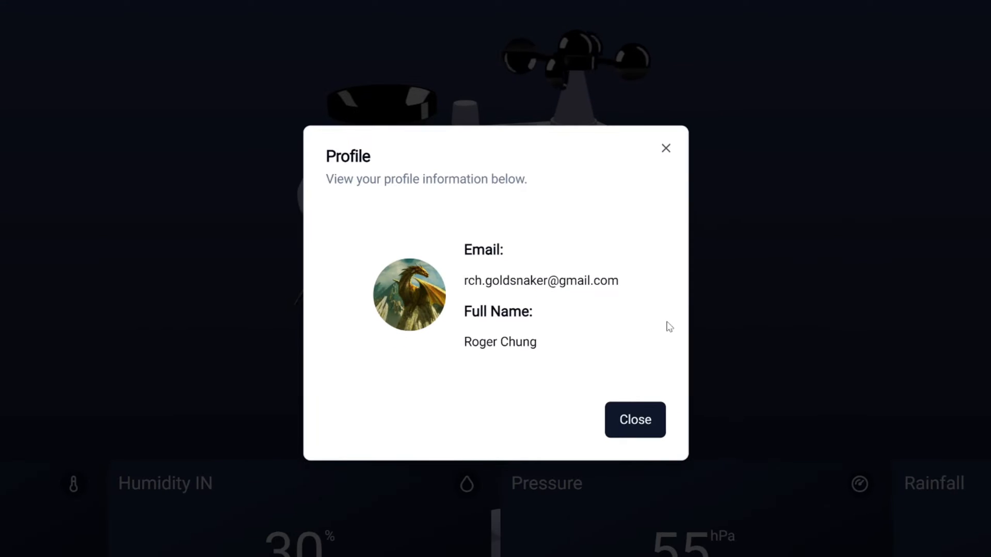
{"action": "left_click", "coordinate": [635, 420]}
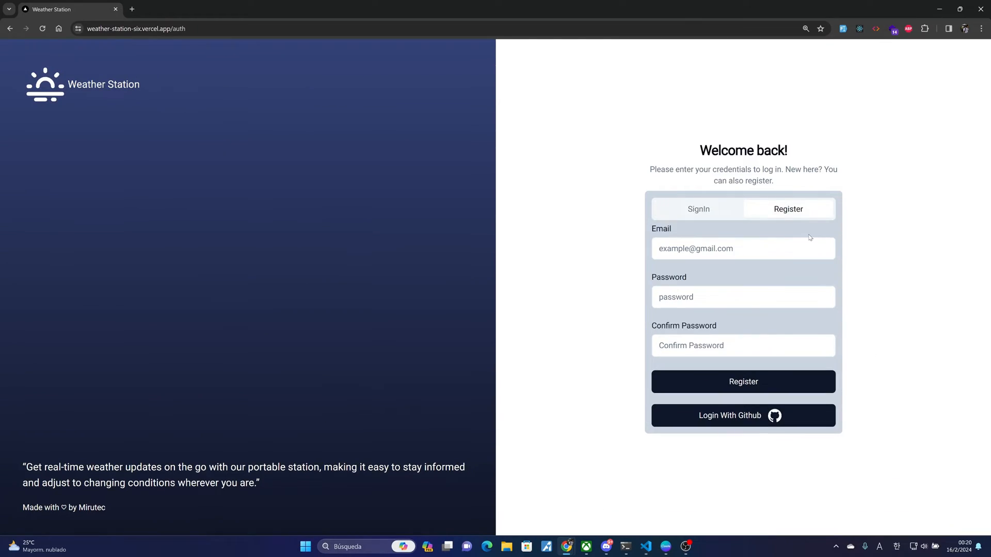
{"action": "mouse_move", "coordinate": [776, 233]}
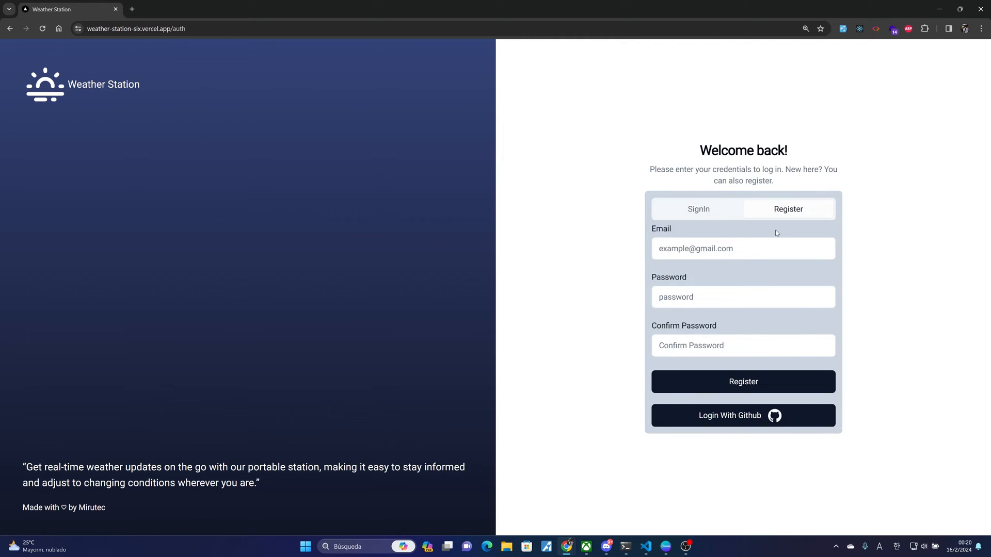
Switch to SignIn, get the empty-fields attempt rejected, then log in with GitHub.
{"action": "left_click", "coordinate": [742, 381]}
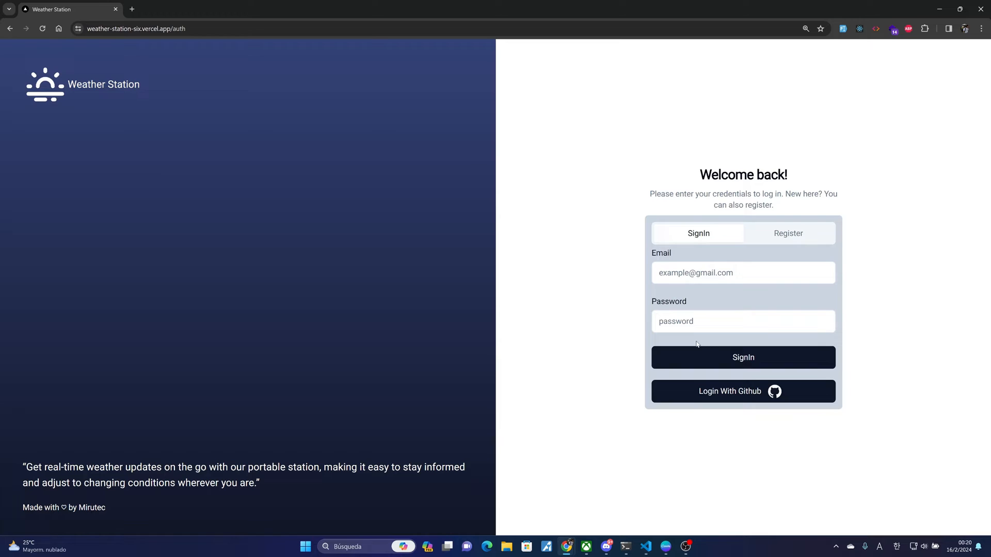
{"action": "left_click", "coordinate": [742, 357]}
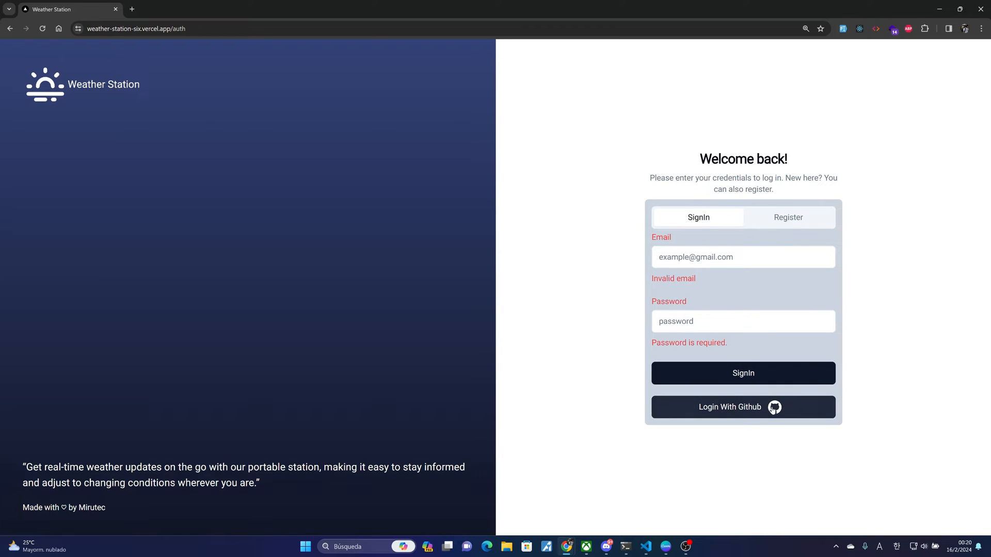
{"action": "left_click", "coordinate": [742, 372]}
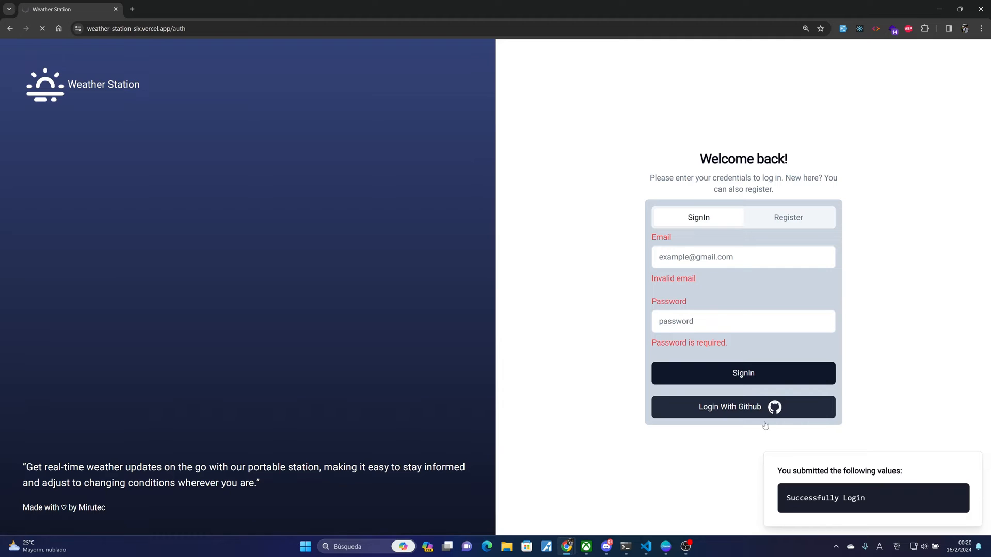
{"action": "left_click", "coordinate": [742, 372]}
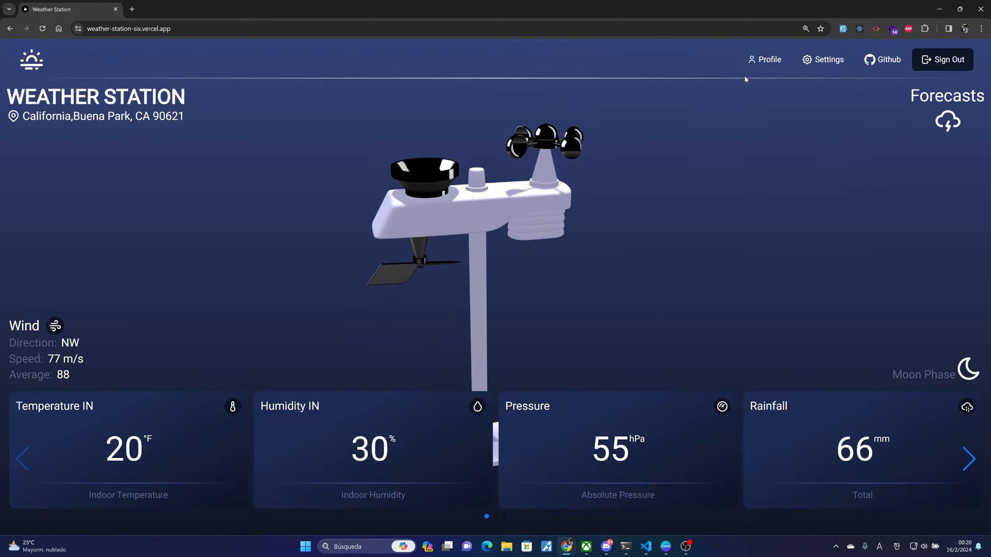
Slide the sensor cards back and forth until the Temperature OUT reading shows.
{"action": "left_click", "coordinate": [978, 459]}
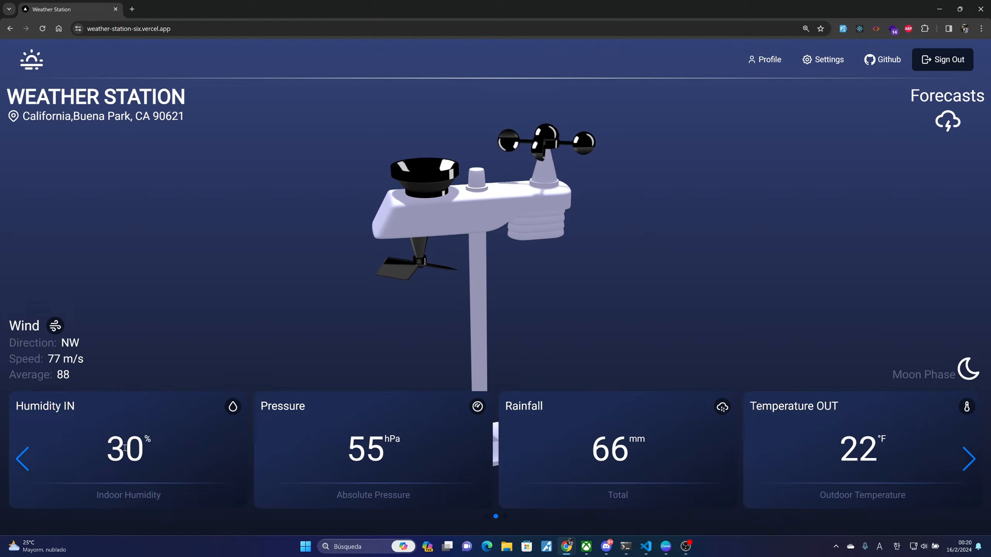
{"action": "left_click", "coordinate": [24, 459]}
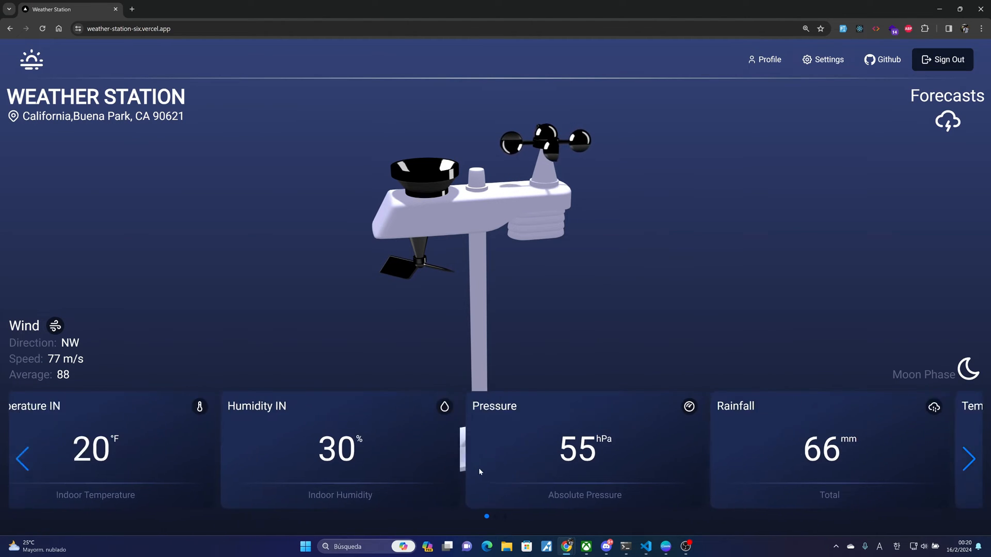
{"action": "left_click", "coordinate": [969, 460]}
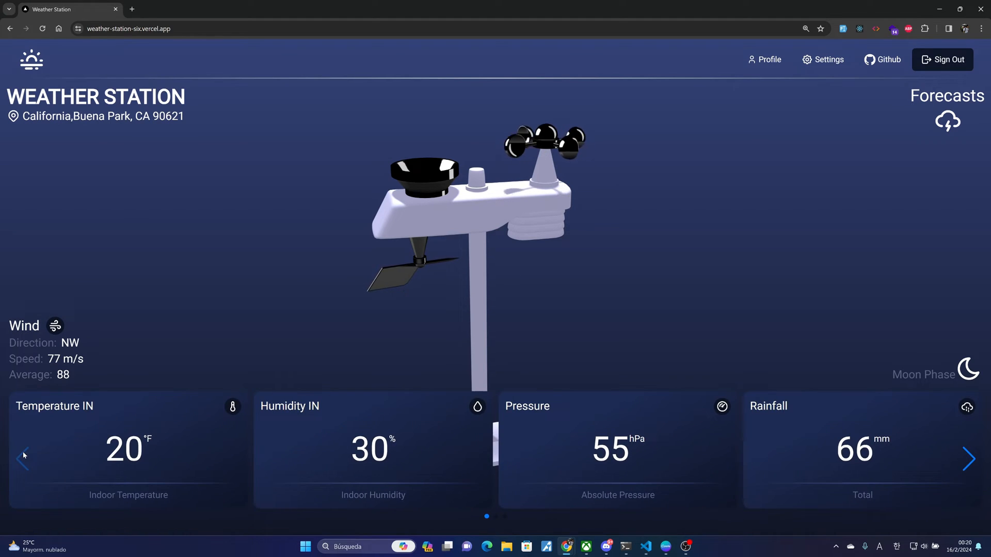
{"action": "left_click", "coordinate": [978, 459]}
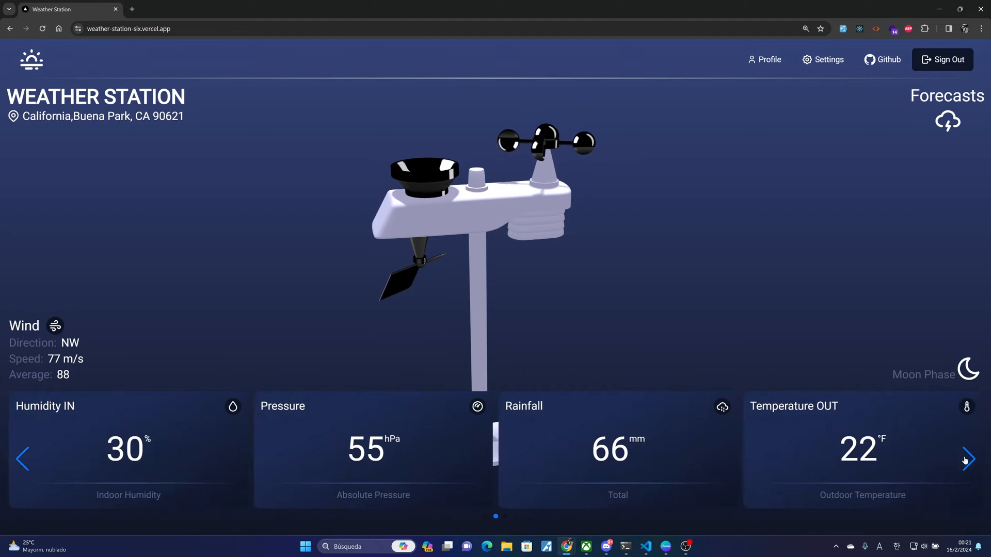
{"action": "left_click", "coordinate": [764, 60]}
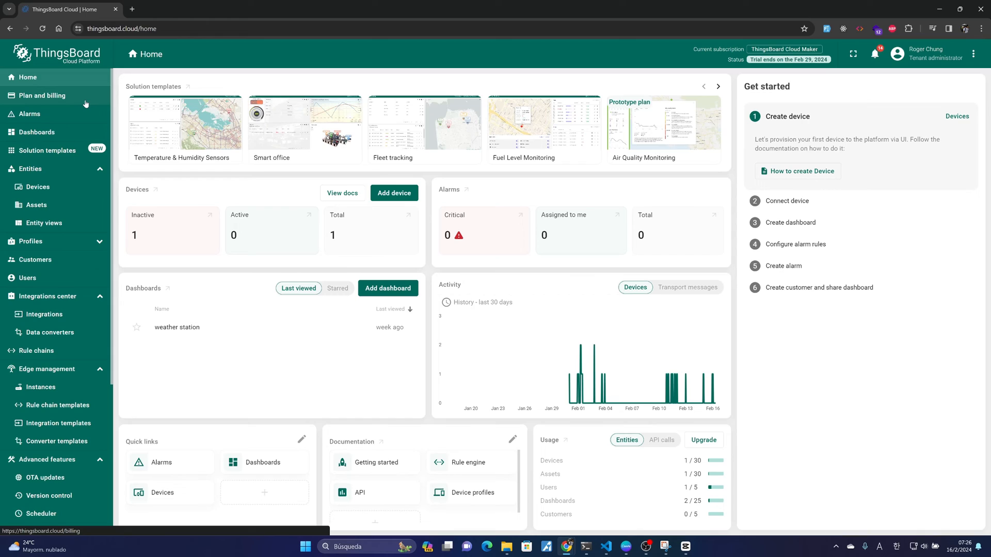
Show the Cloud Maker trial's plan and billing details from the sidebar.
{"action": "left_click", "coordinate": [40, 95]}
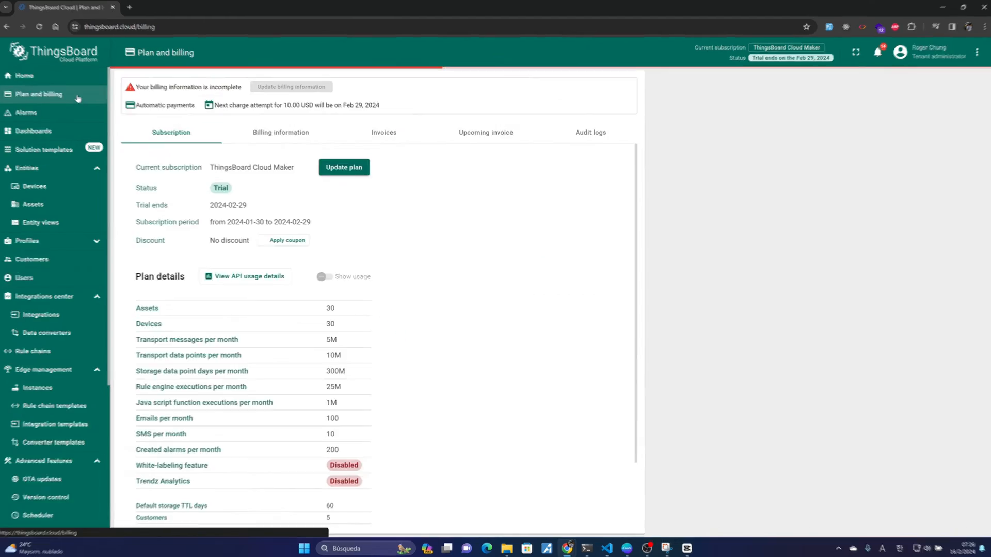
{"action": "left_click", "coordinate": [63, 9]}
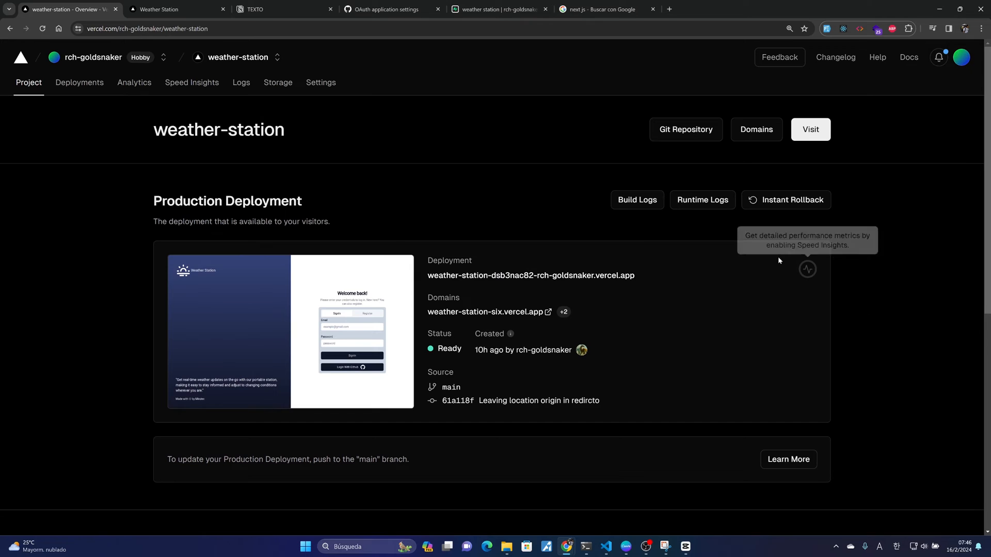
{"action": "mouse_move", "coordinate": [807, 270]}
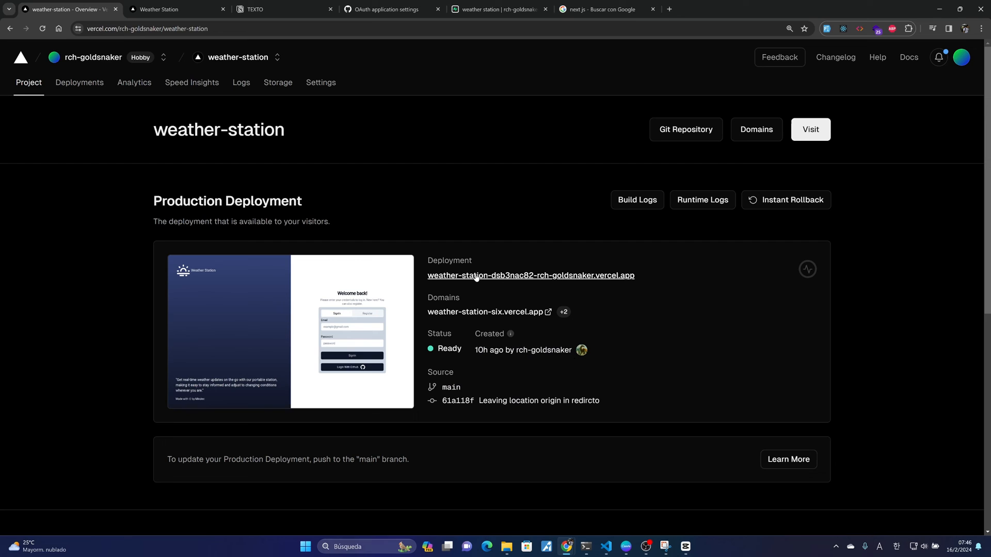
{"action": "mouse_move", "coordinate": [534, 281]}
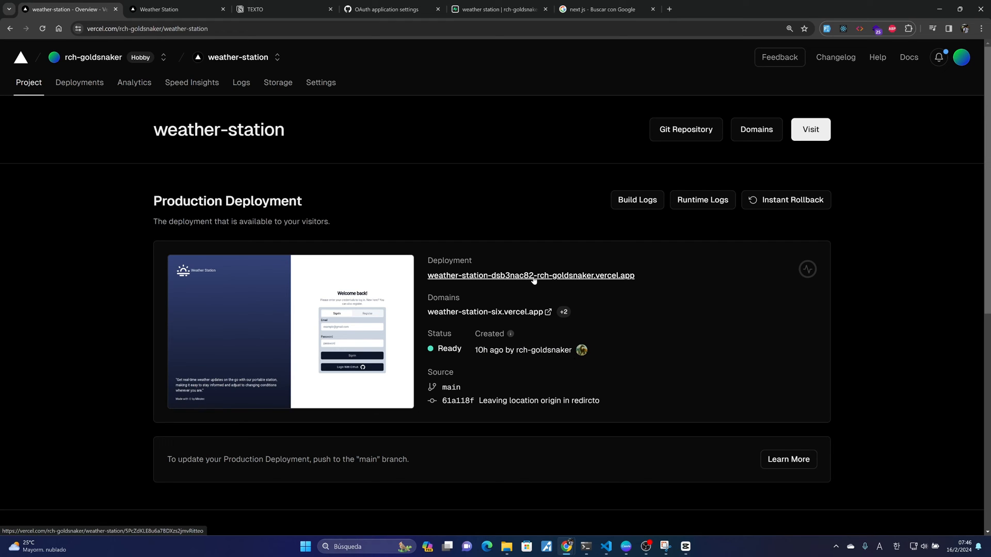
{"action": "mouse_move", "coordinate": [561, 278]}
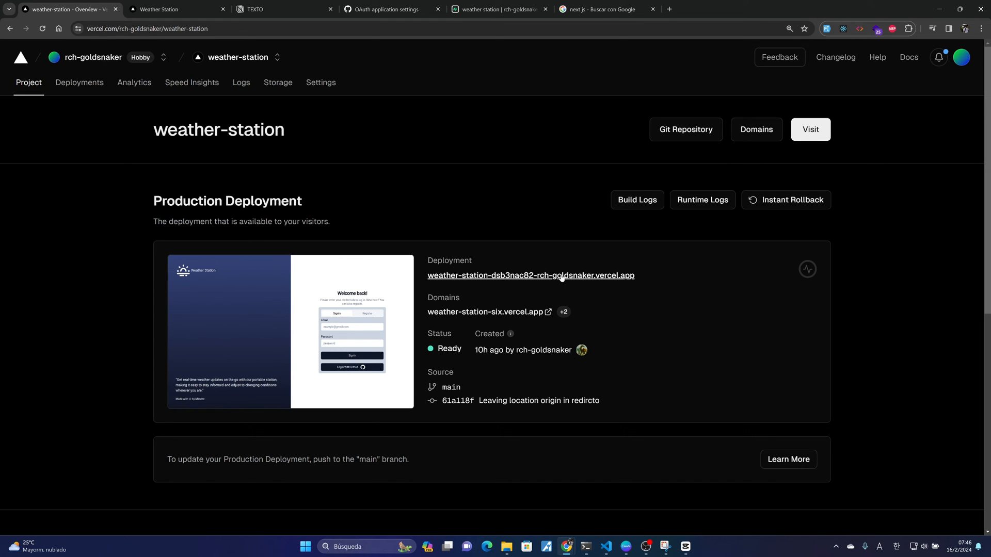
Scroll the Vercel project overview to the Production Deployment card.
{"action": "scroll", "scroll_direction": "down", "scroll_amount": 3}
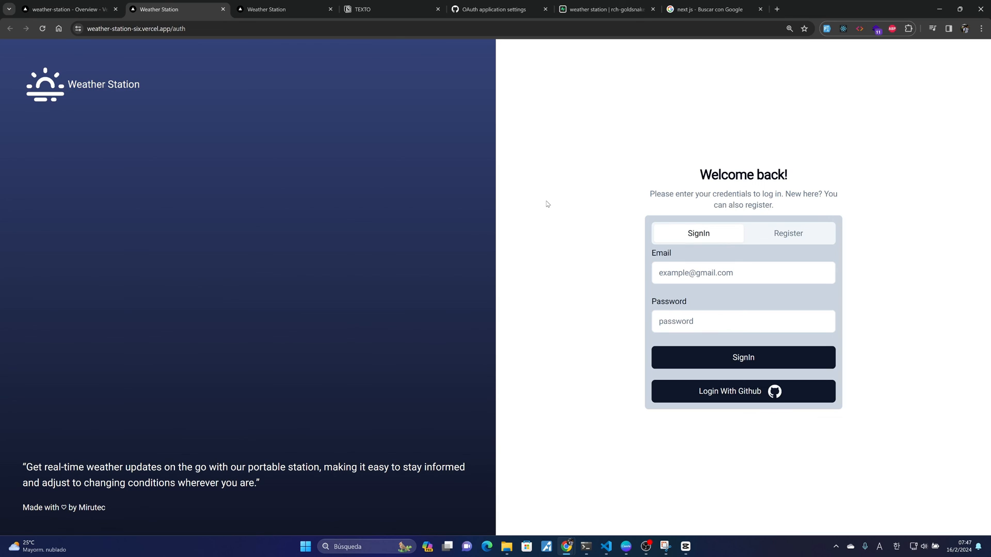
{"action": "mouse_move", "coordinate": [513, 230]}
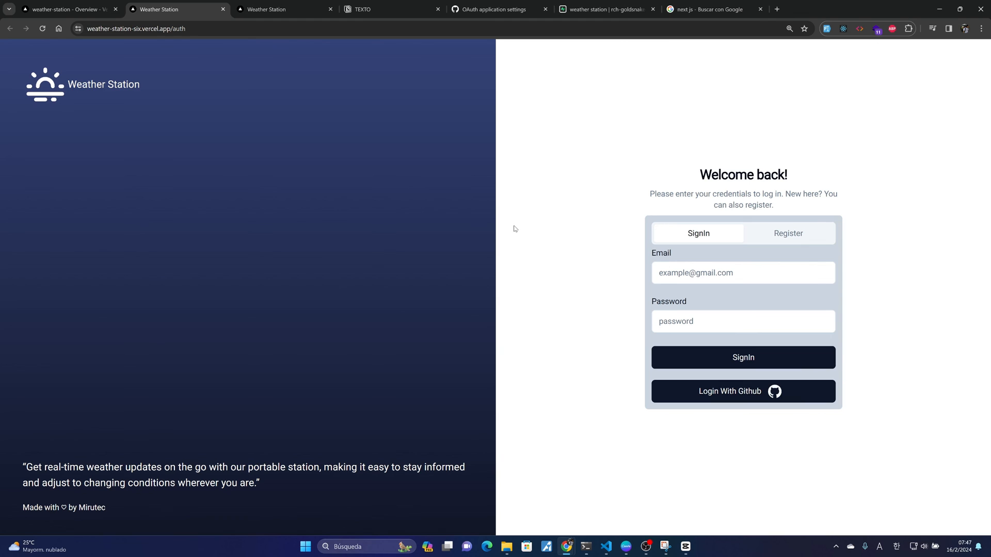